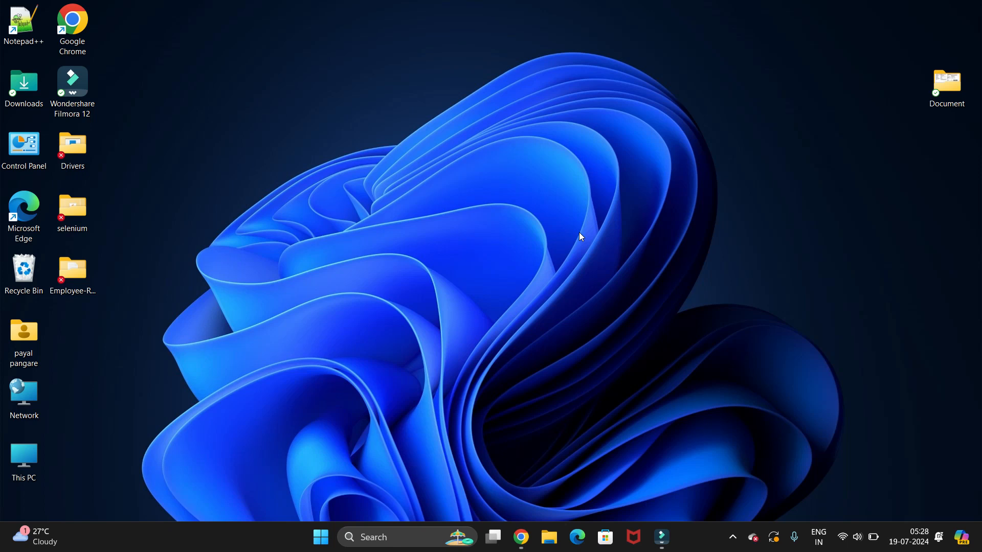
Select the Employee-Record-Management-System-Project folder on the desktop
click(72, 270)
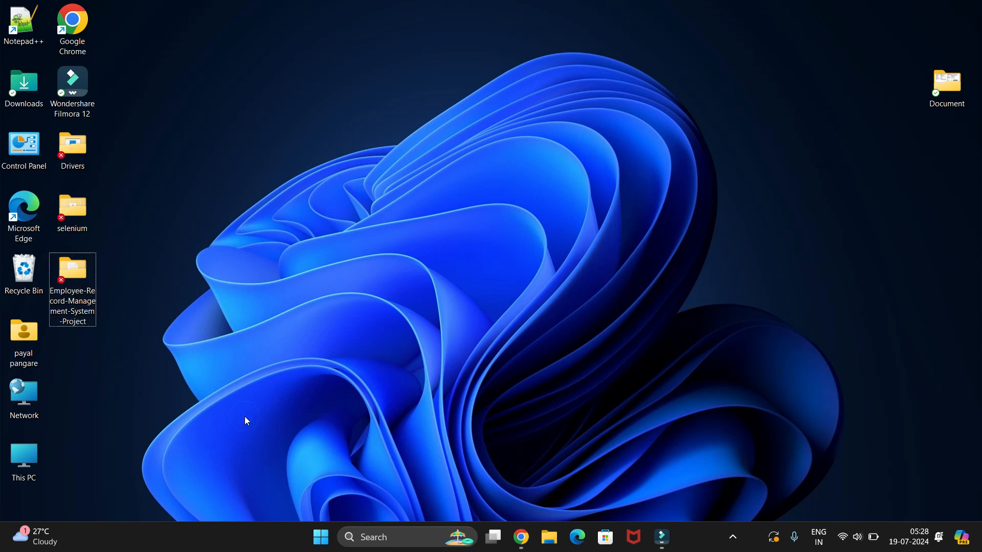
mouse_move(390, 523)
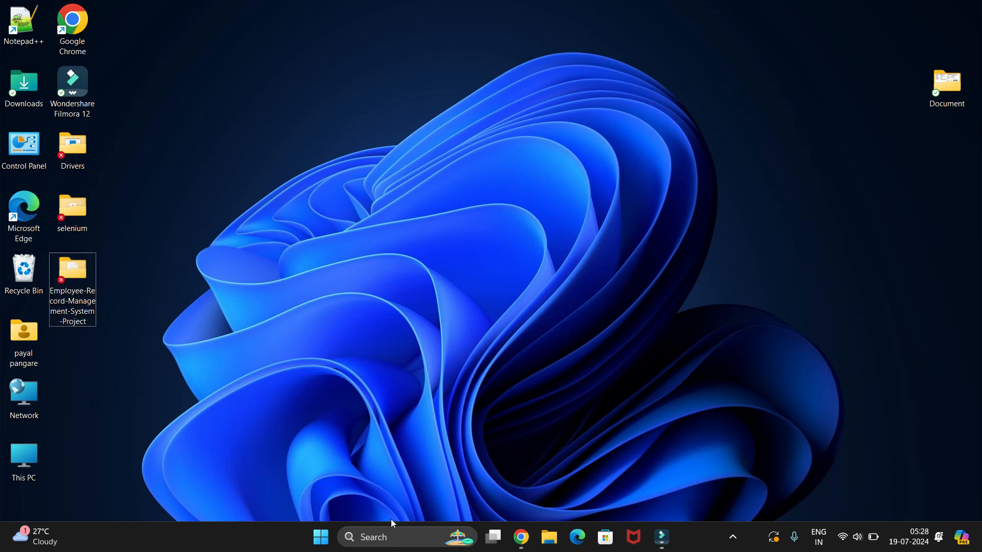
mouse_move(378, 536)
text(xam)
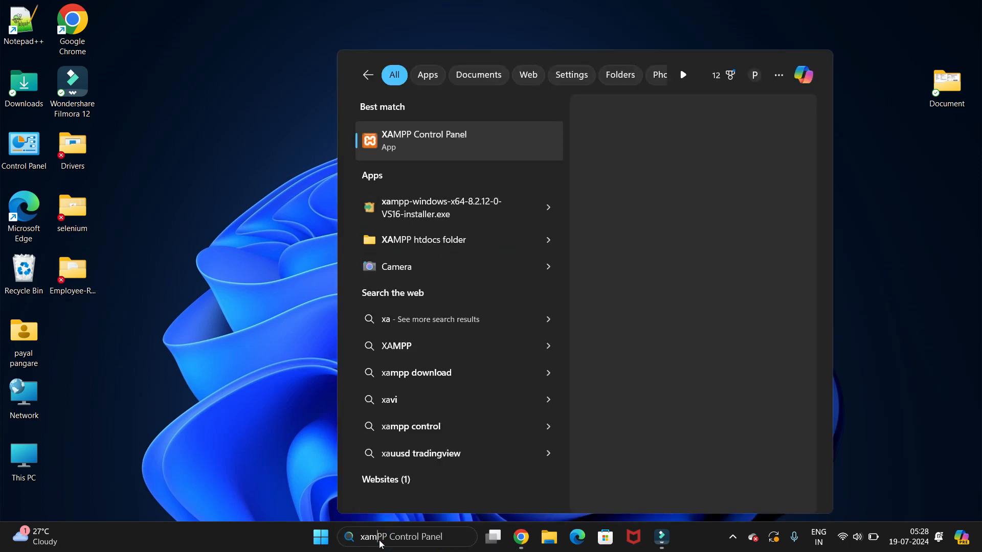
Launch XAMPP Control Panel and start the Apache and MySQL servers
right_click(459, 140)
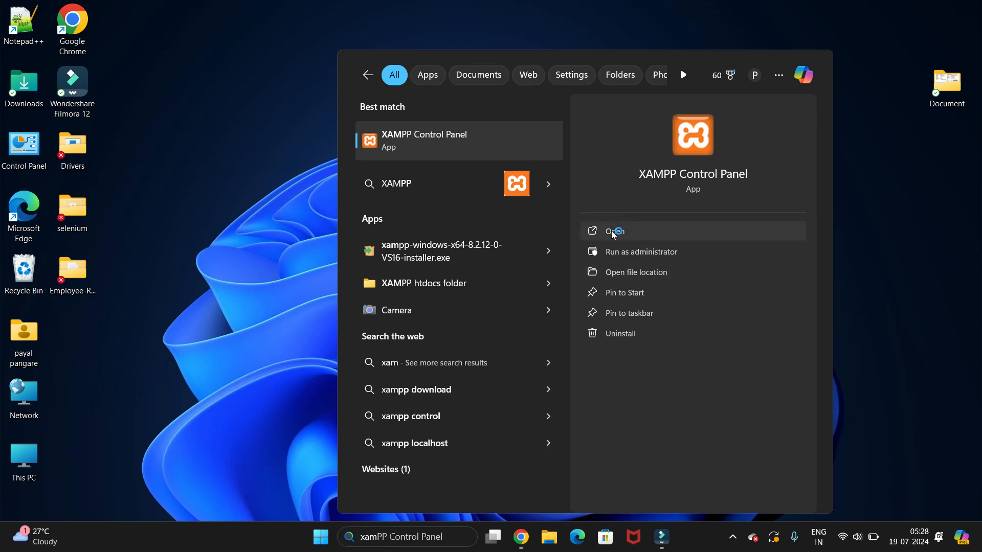
click(615, 231)
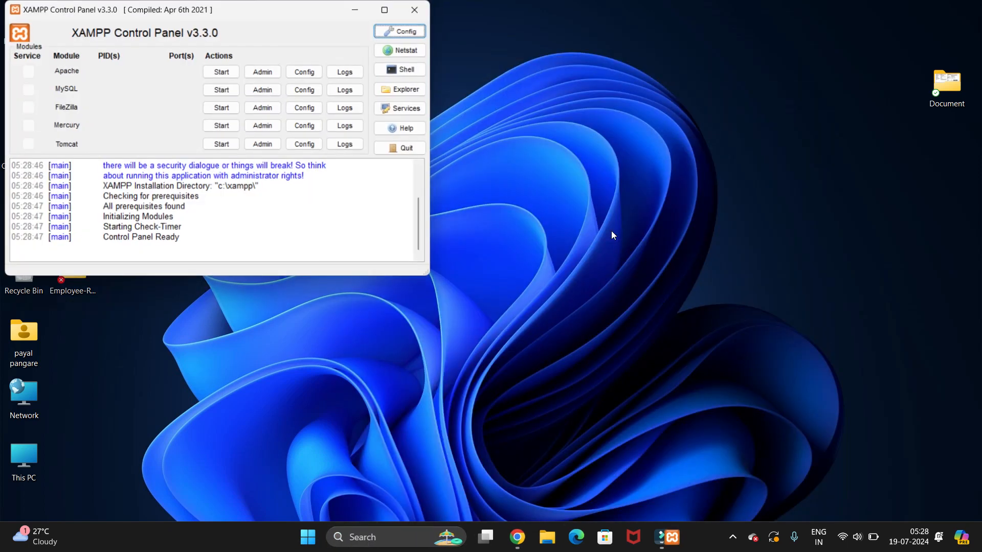
click(221, 72)
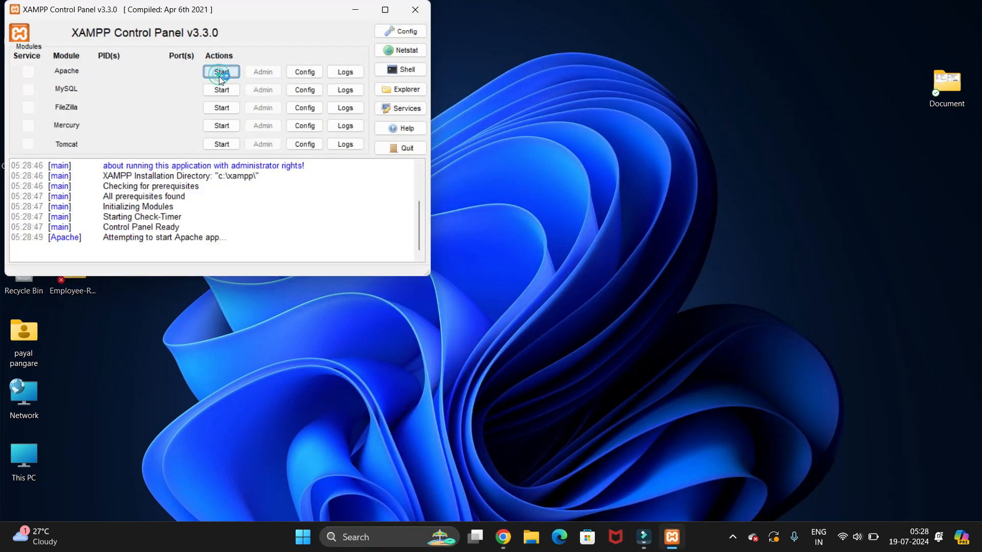
click(221, 71)
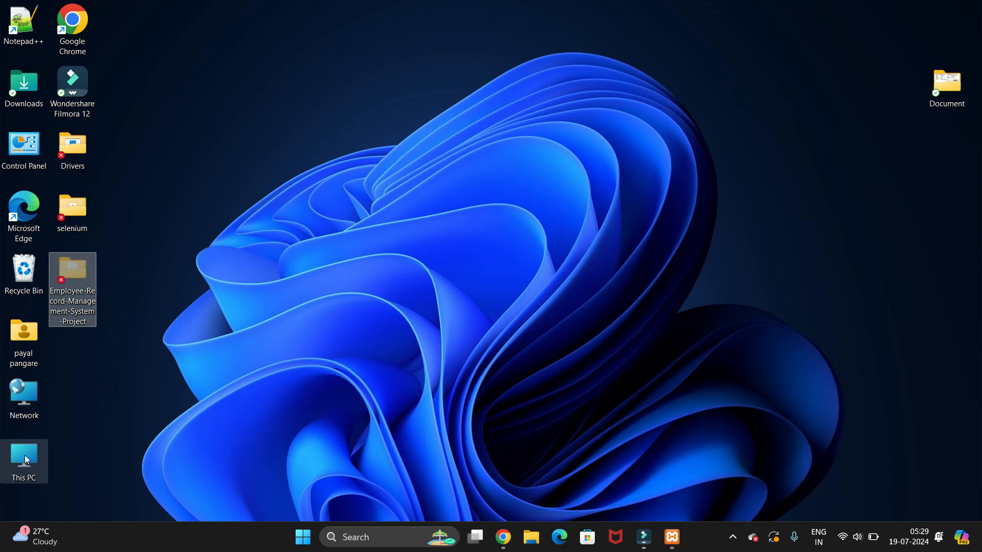
Browse from This PC through Windows (C:) and xampp to the htdocs folder
double_click(24, 457)
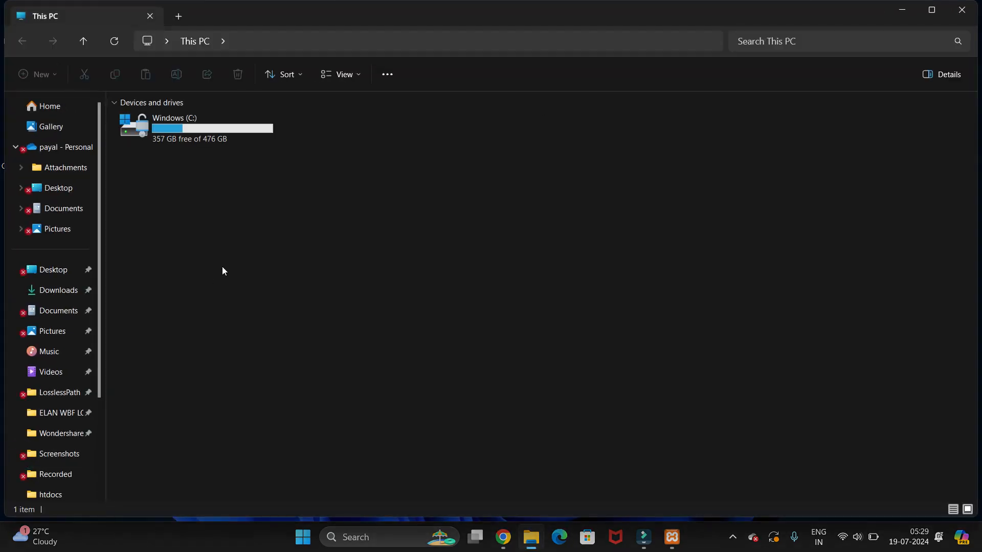
double_click(175, 125)
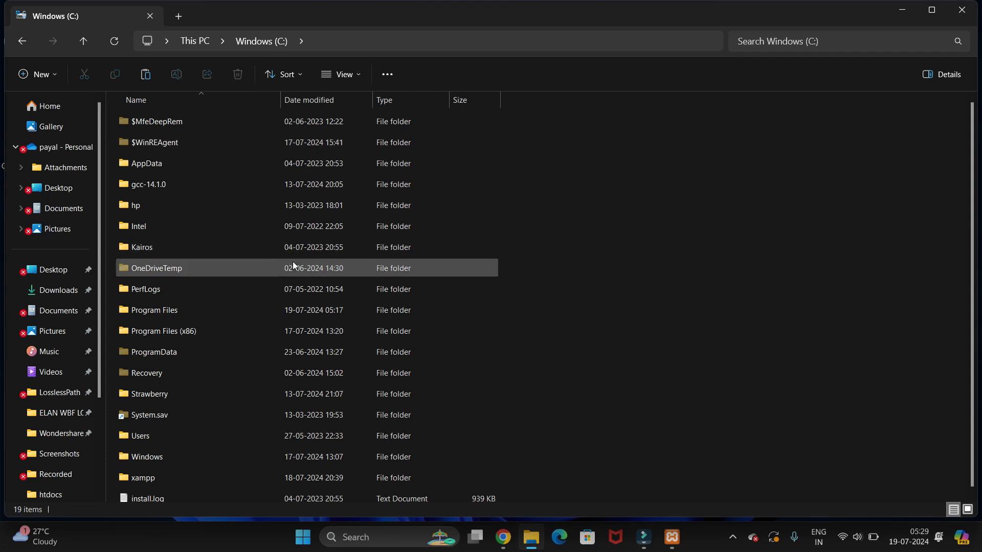
mouse_move(291, 267)
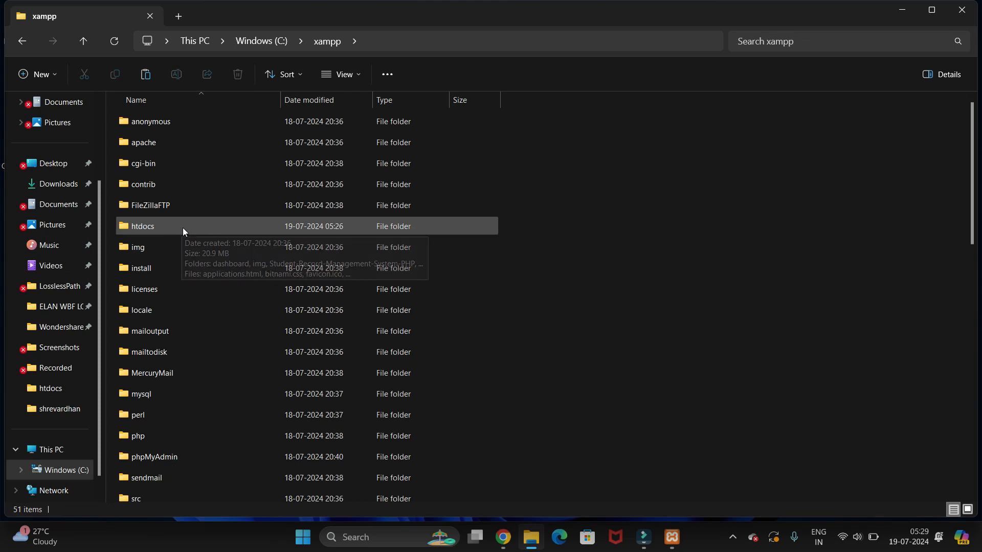
double_click(143, 226)
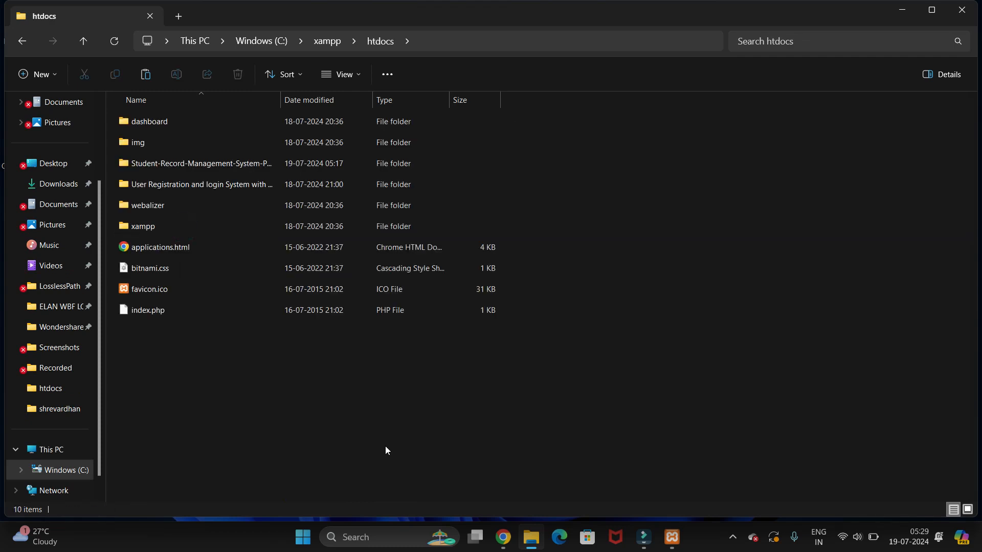
mouse_move(307, 400)
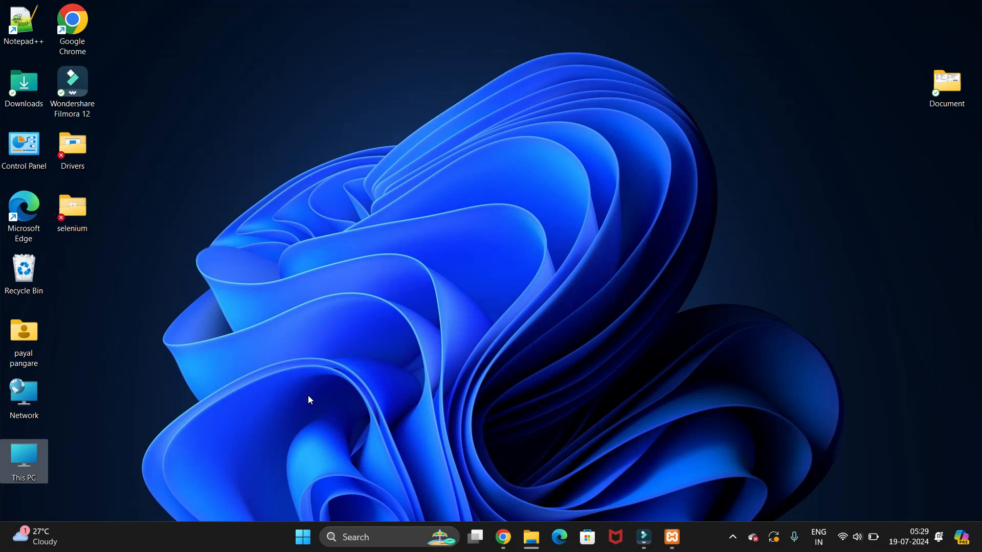
Clear the desktop icon selection on the Windows desktop
click(529, 536)
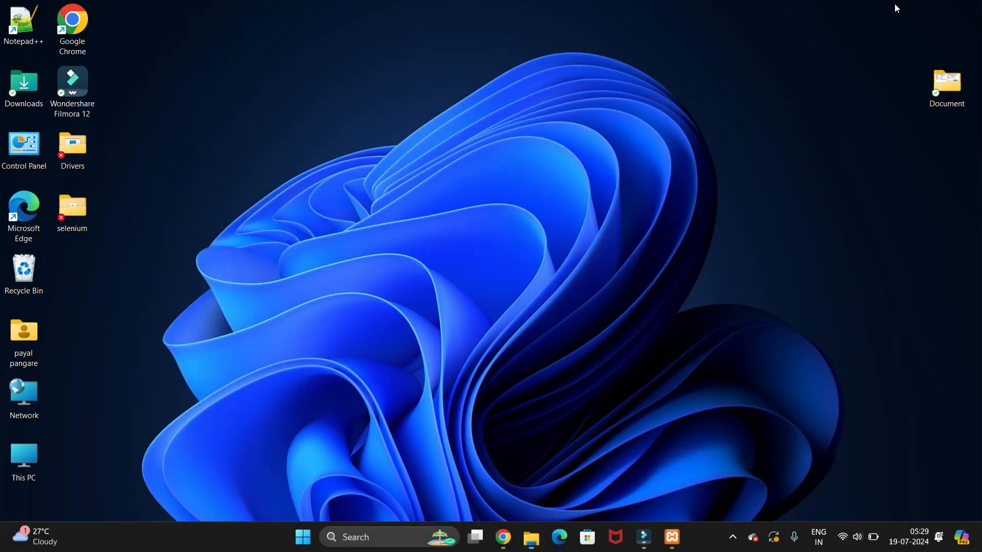
mouse_move(546, 366)
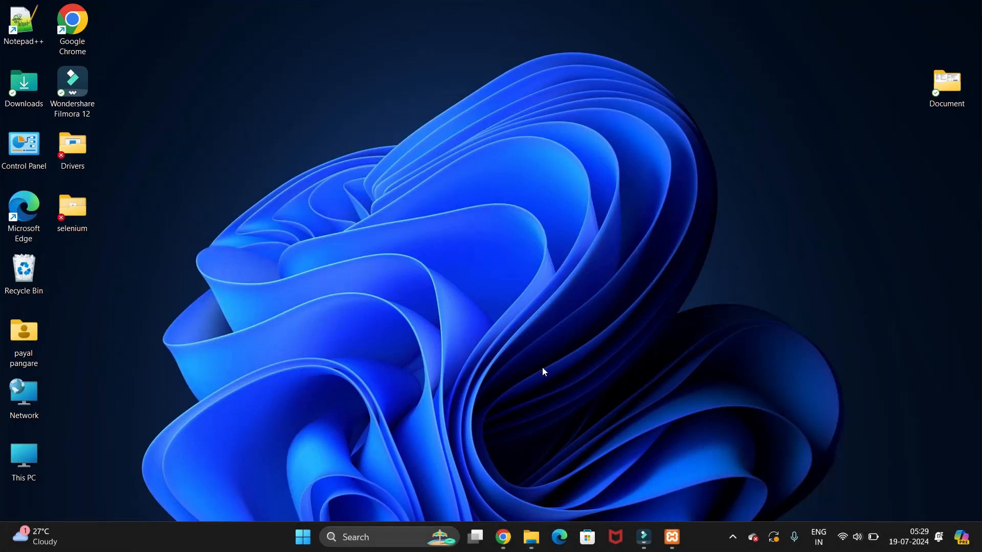
mouse_move(502, 536)
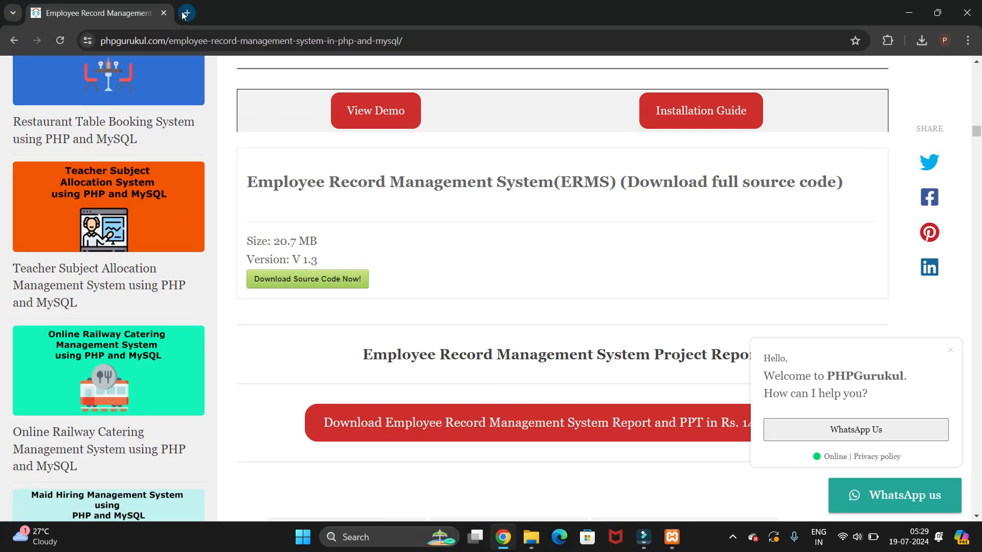
Open localhost in a new Chrome tab and go to phpMyAdmin from the XAMPP dashboard
click(186, 12)
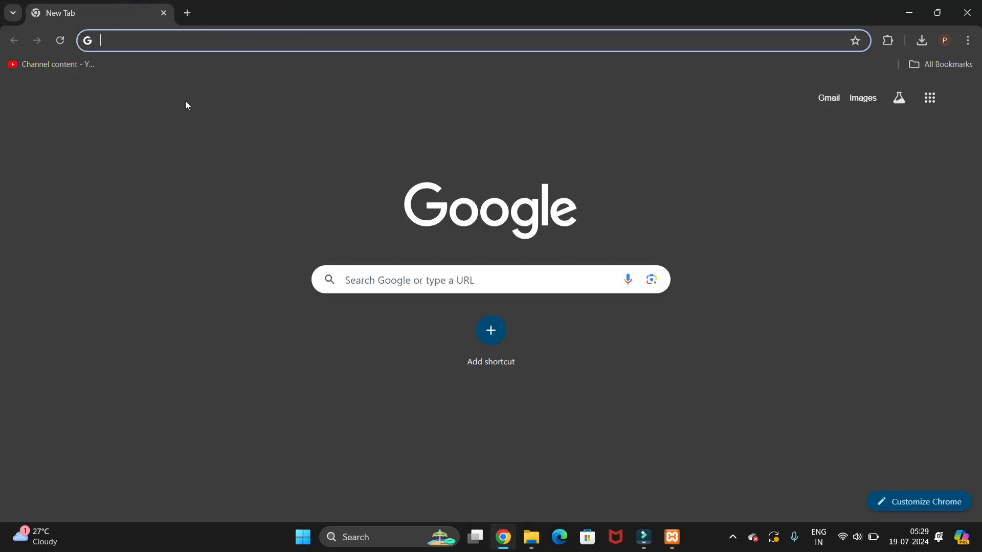
click(438, 40)
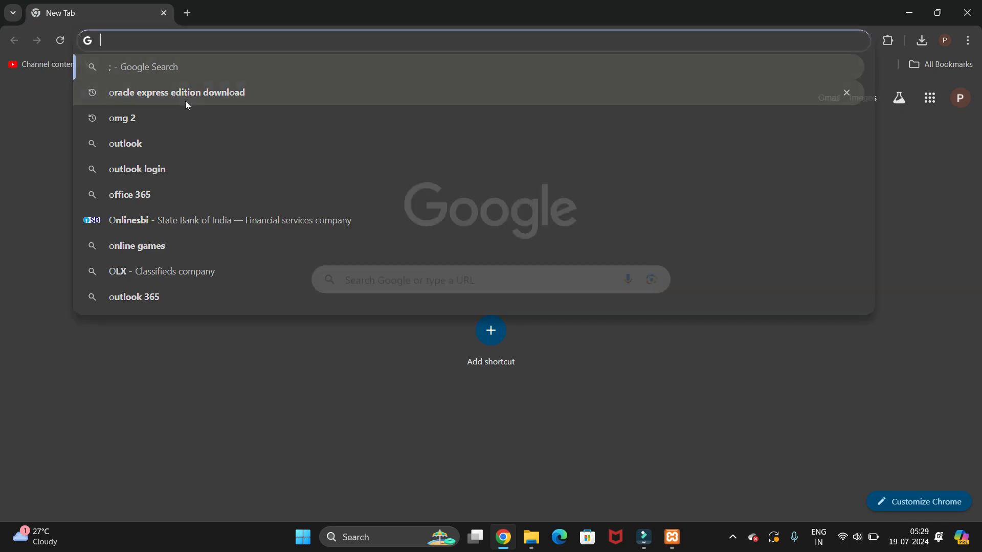
text(localhost)
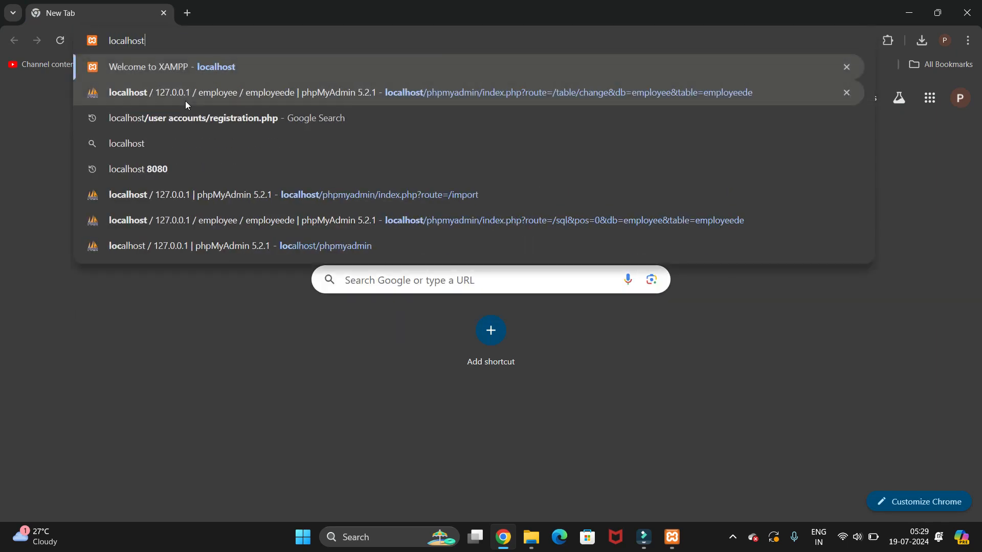
click(170, 67)
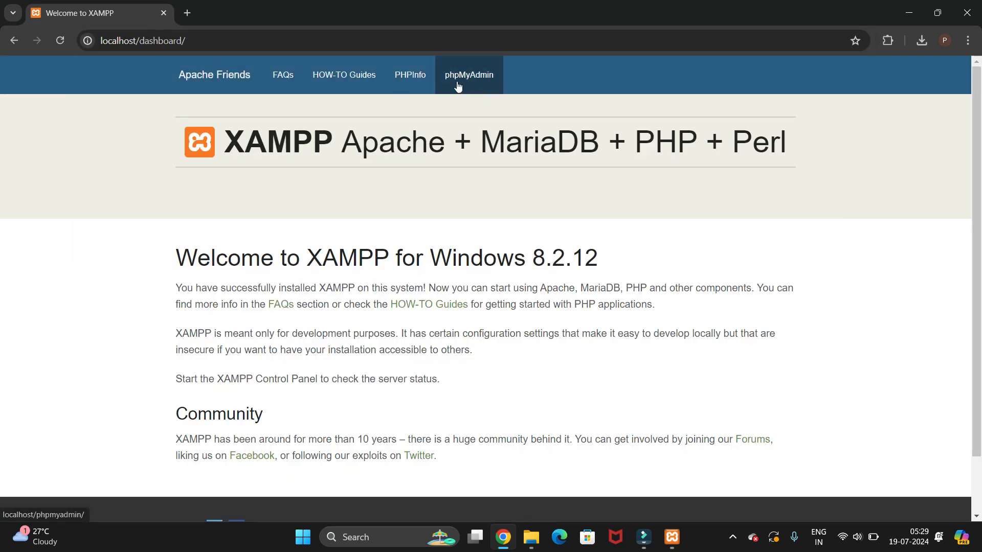
mouse_move(463, 80)
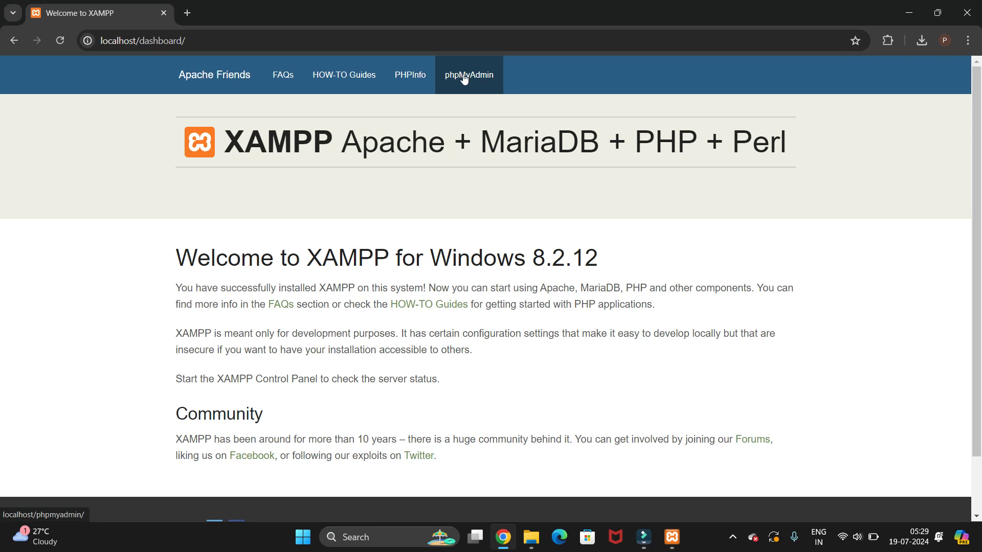
click(468, 74)
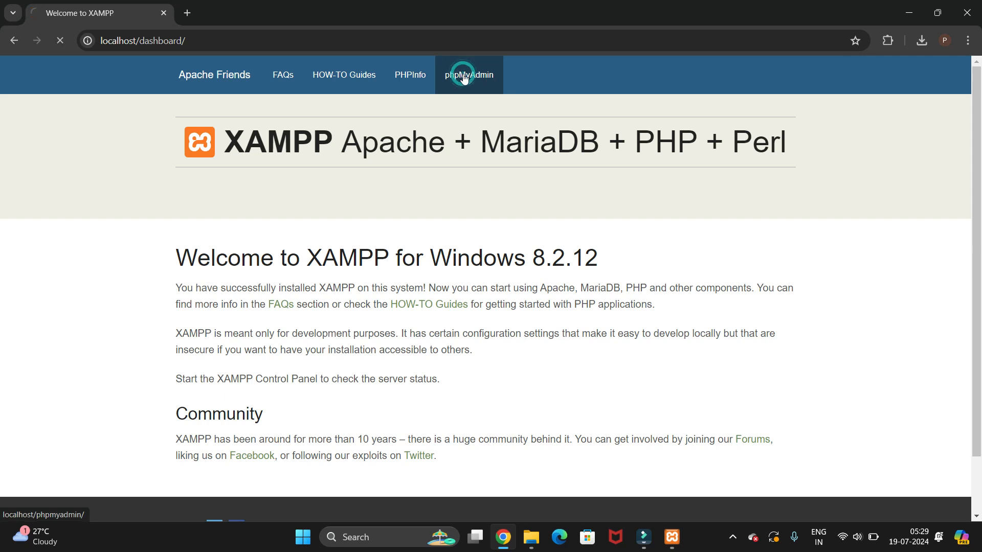
click(469, 75)
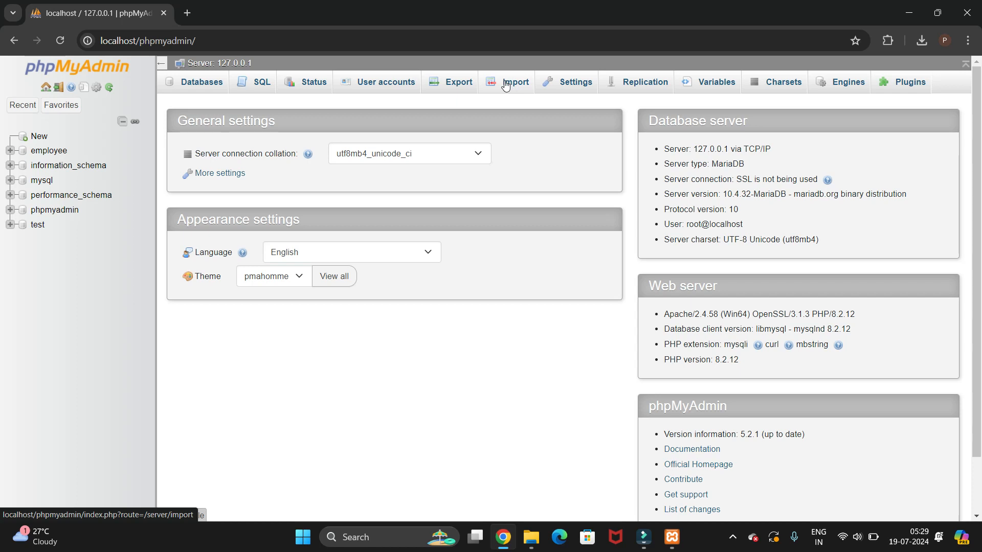
On the Import page, choose ermsdb.sql from the project's SQL File folder
click(512, 82)
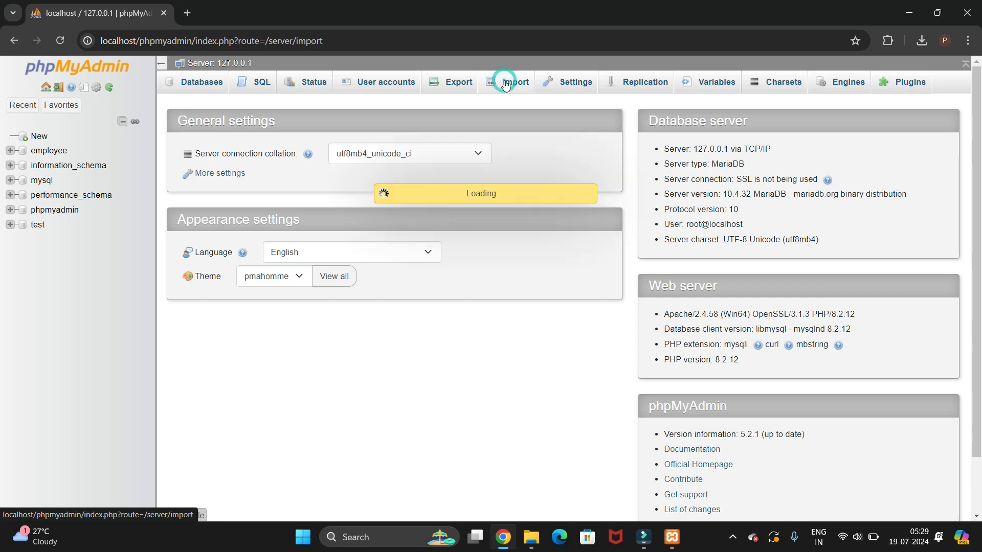
click(512, 82)
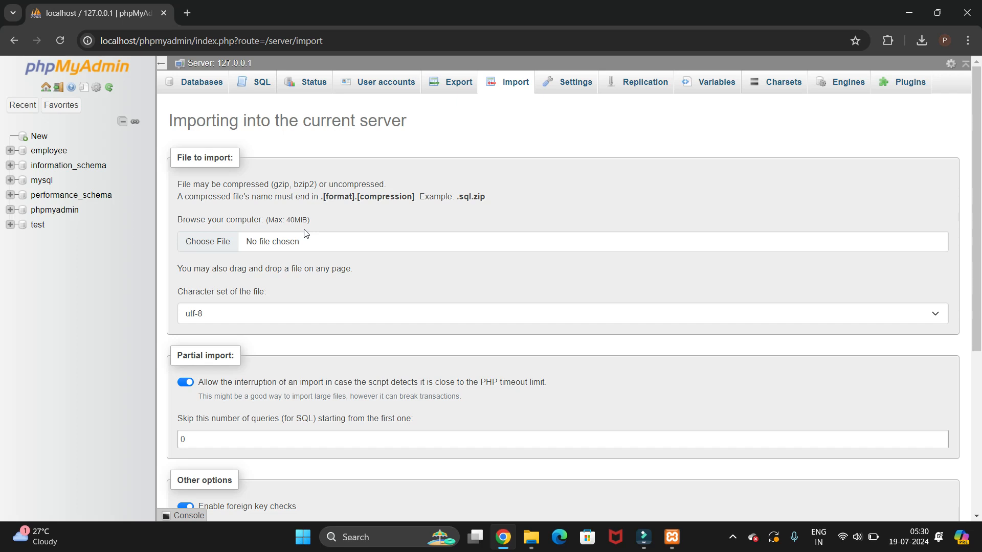
mouse_move(274, 243)
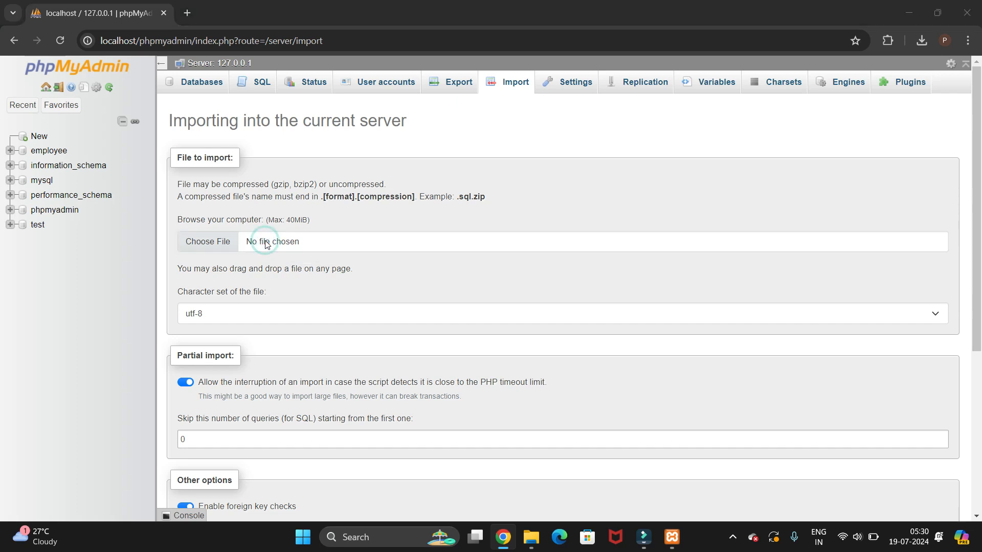
click(207, 241)
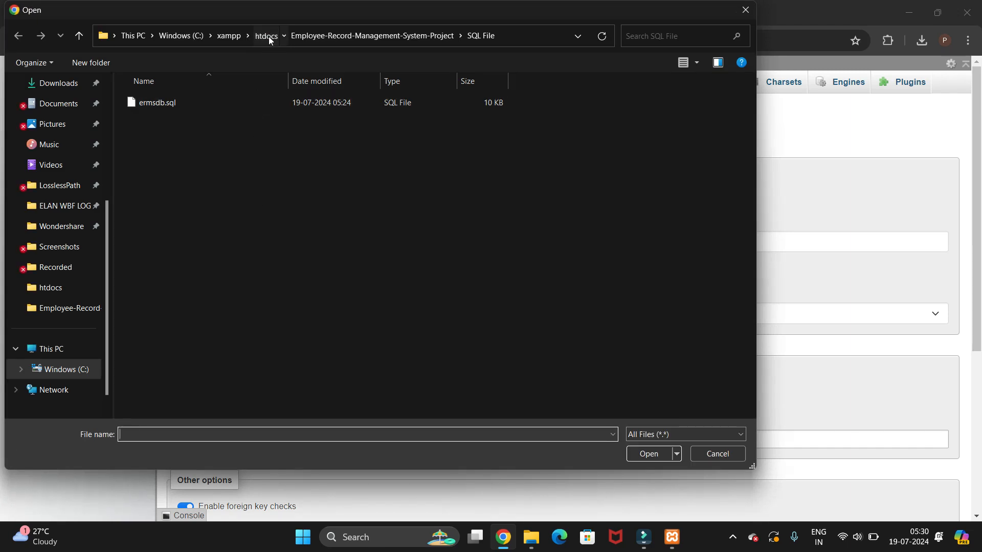
click(266, 36)
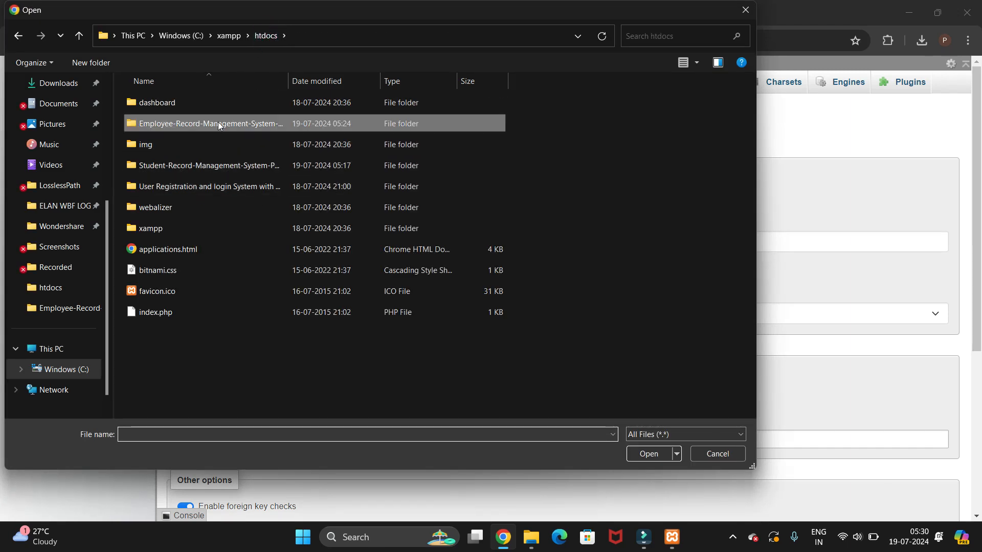
double_click(209, 124)
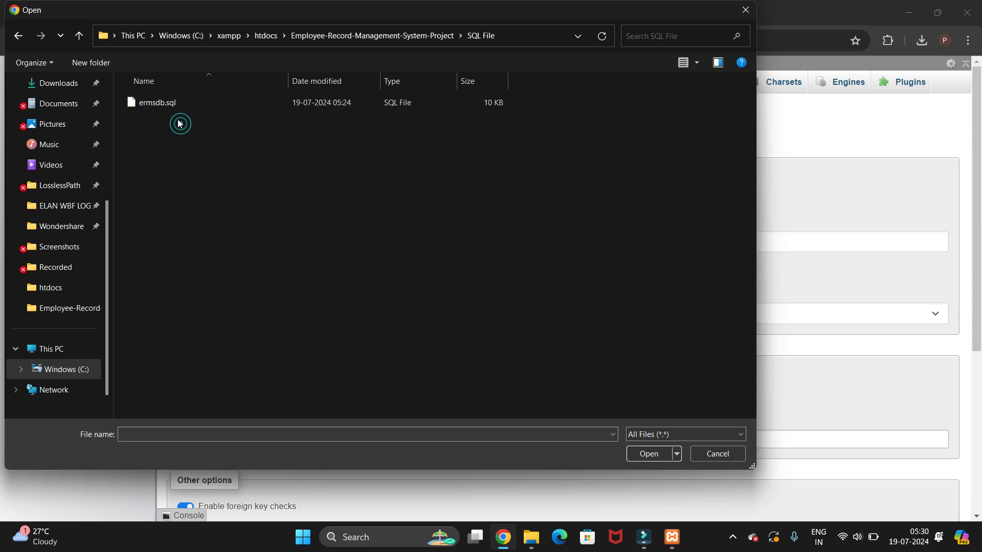
click(647, 453)
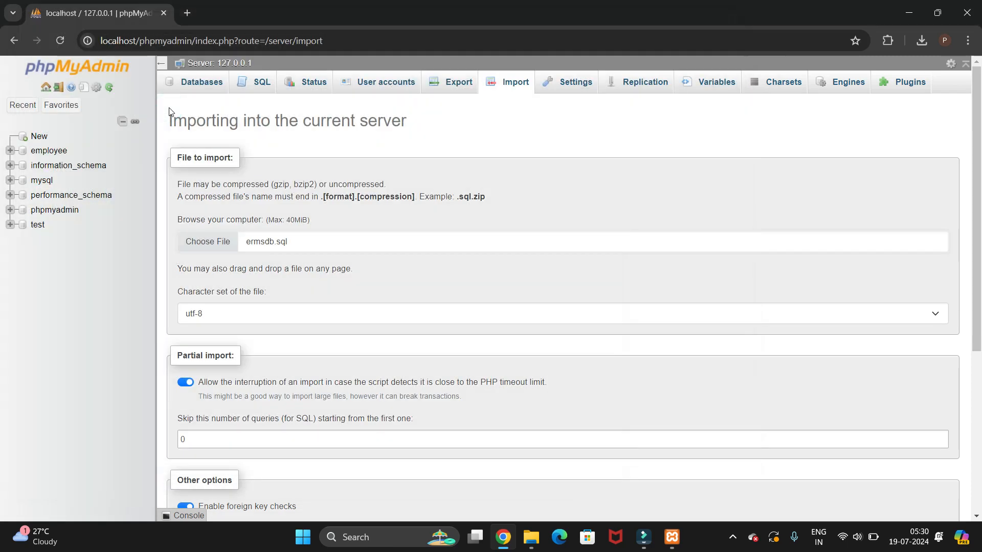
Run the ermsdb.sql import
scroll(down, 3)
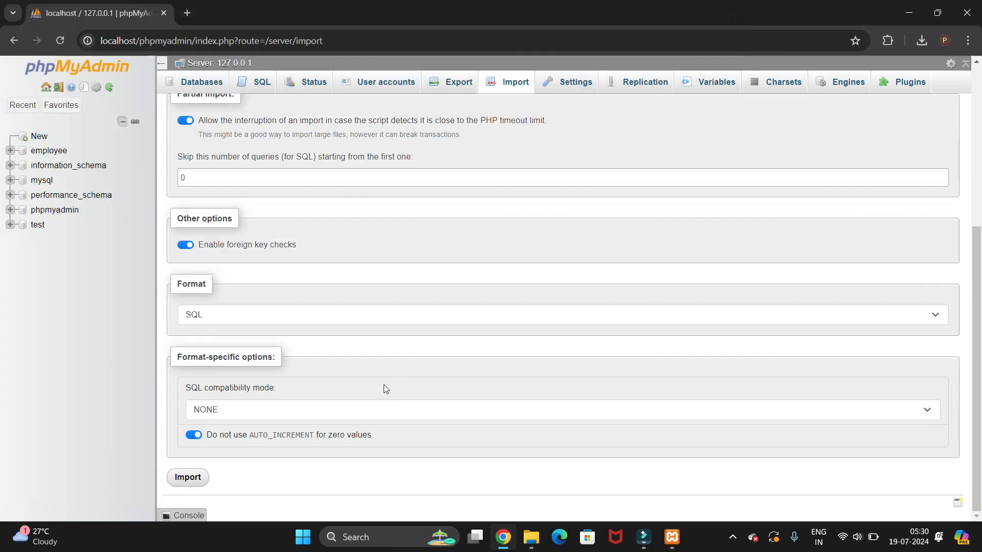
click(186, 477)
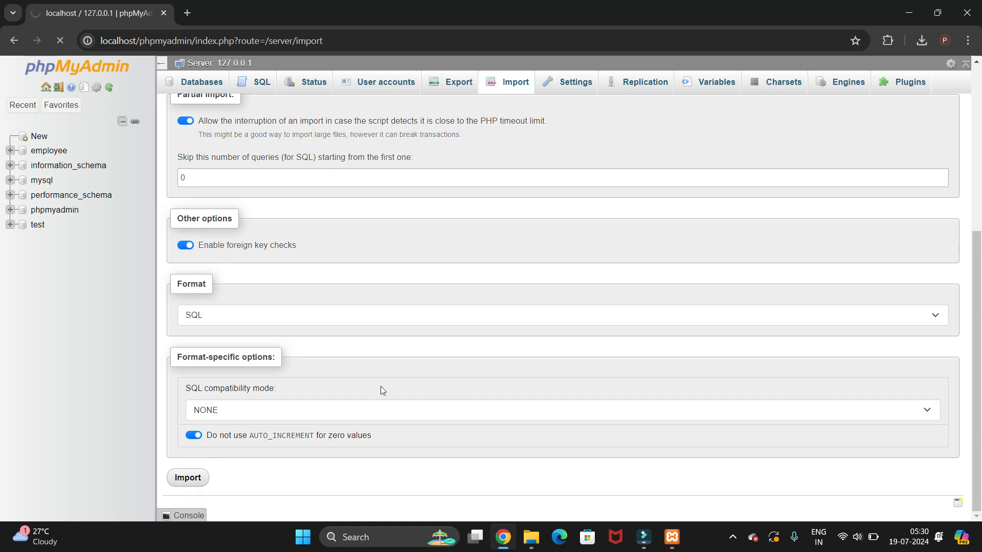
click(187, 477)
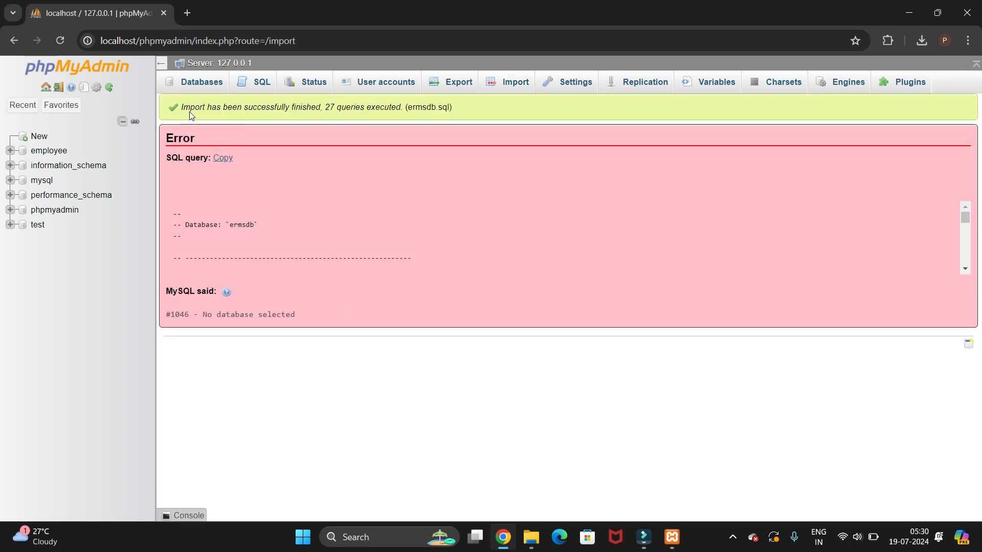
mouse_move(345, 106)
text(localhost)
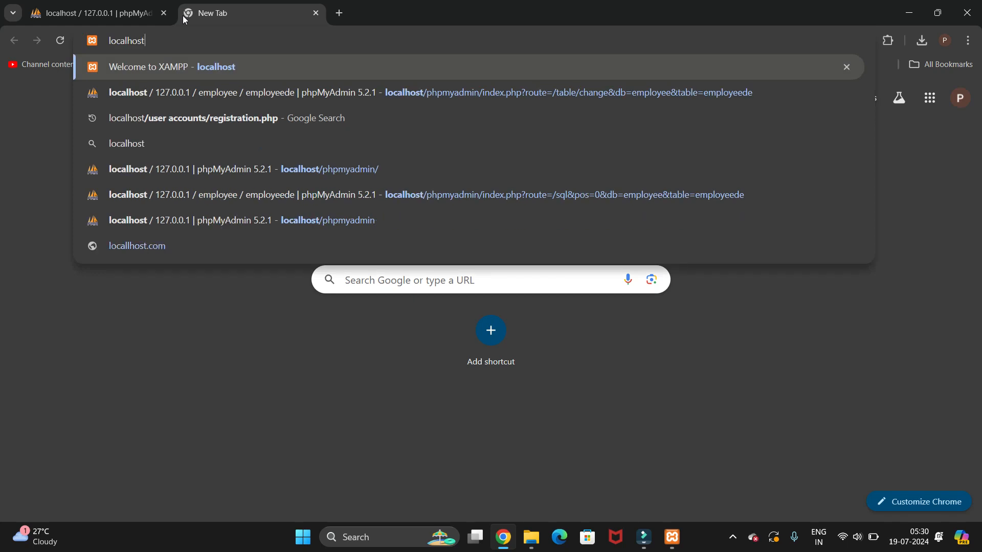
Select the Employee-Record-Management-System-Project folder in htdocs and open its name for renaming to copy it
text(/)
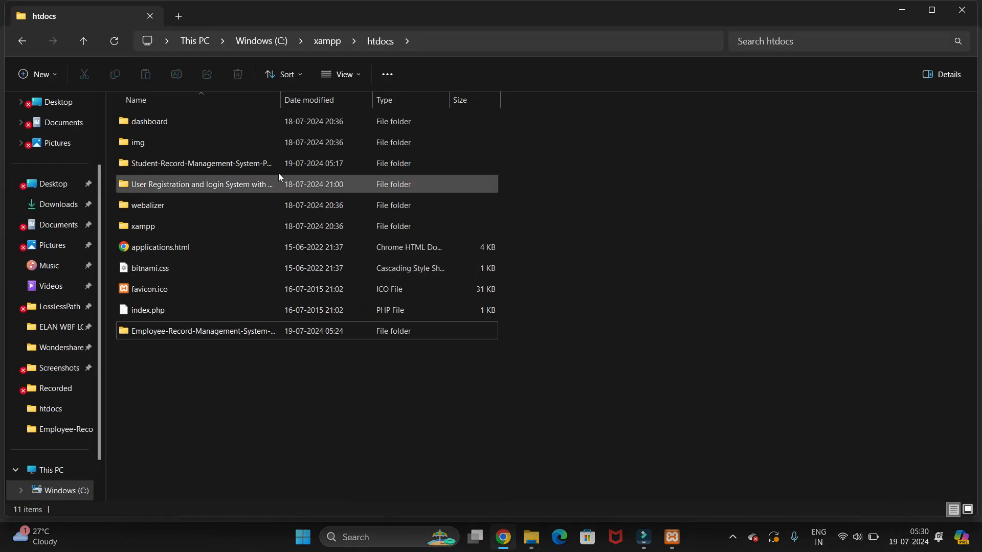
click(201, 330)
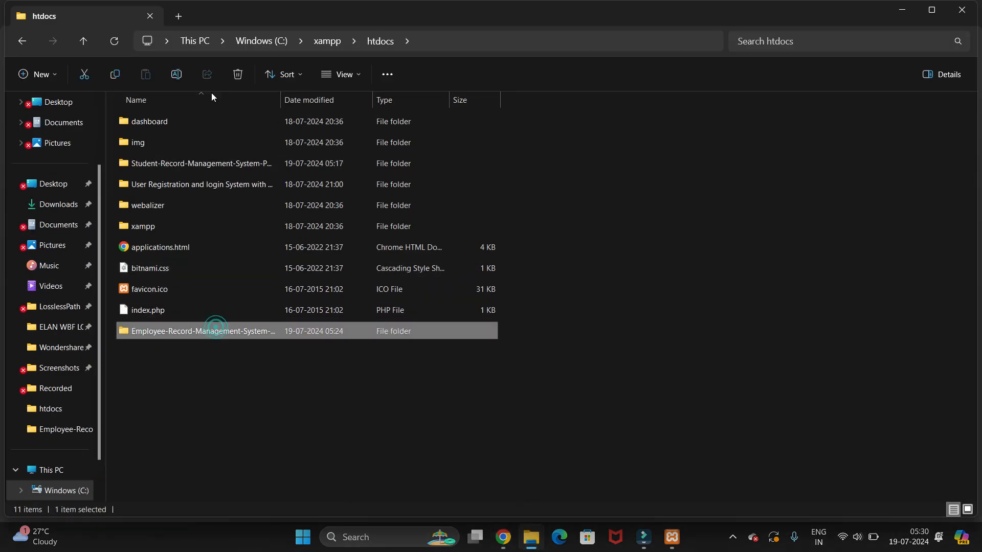
click(176, 74)
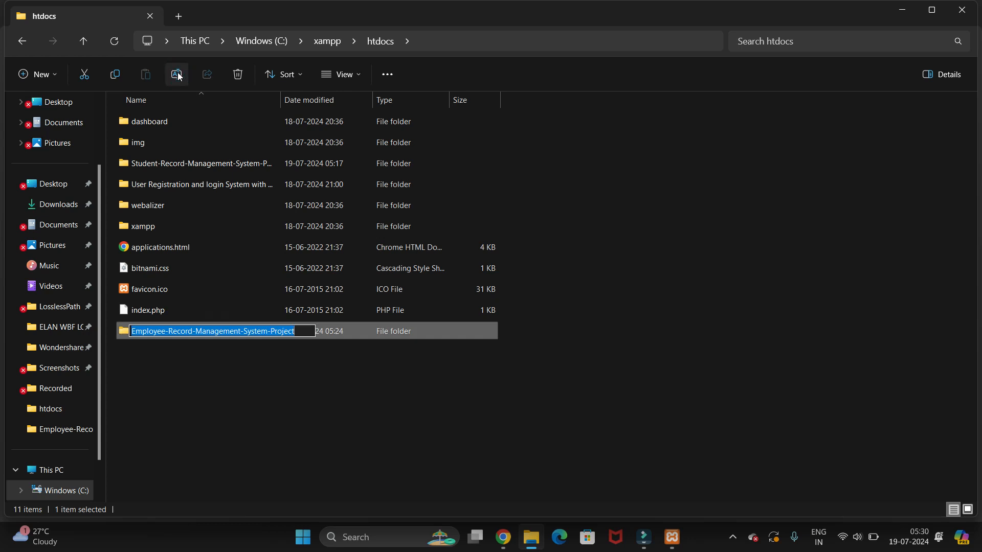
mouse_move(246, 342)
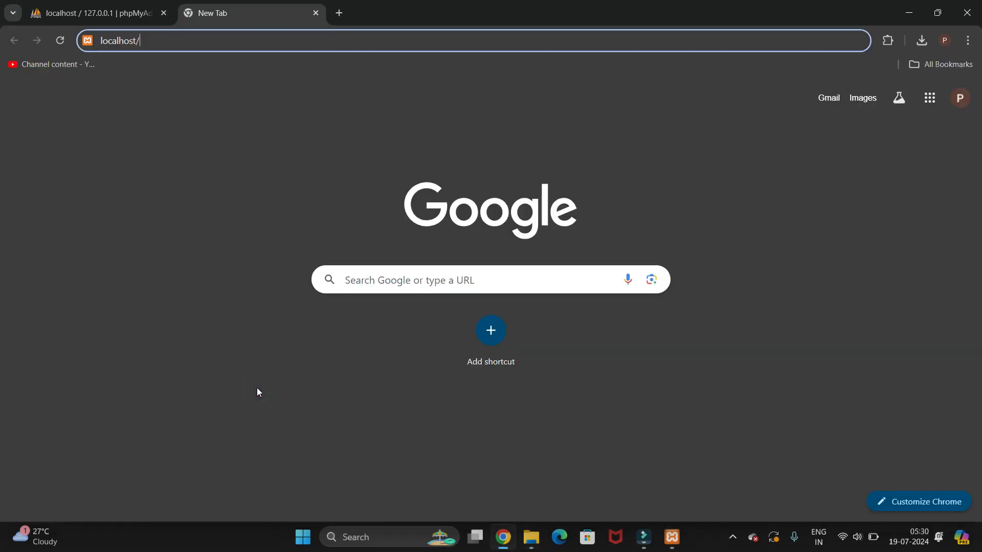
Load localhost/Employee-Record-Management-System-Project and select the erms folder link
text(Employee-Record-Management-System-Project)
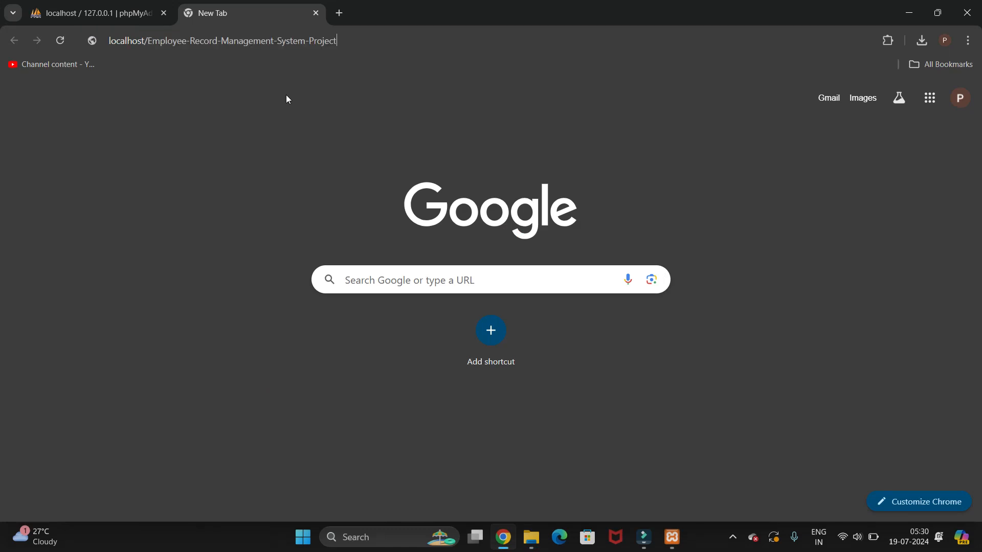
click(223, 39)
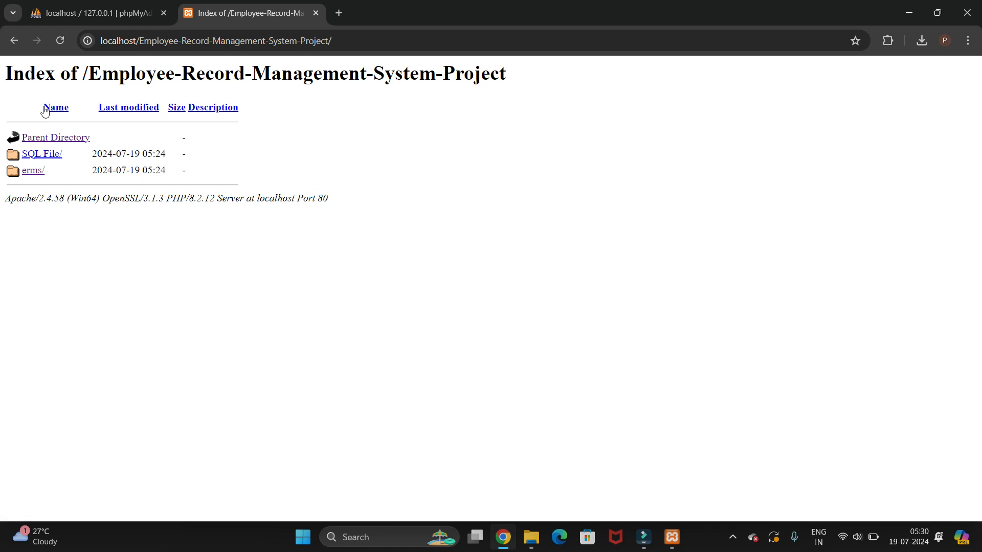
mouse_move(96, 217)
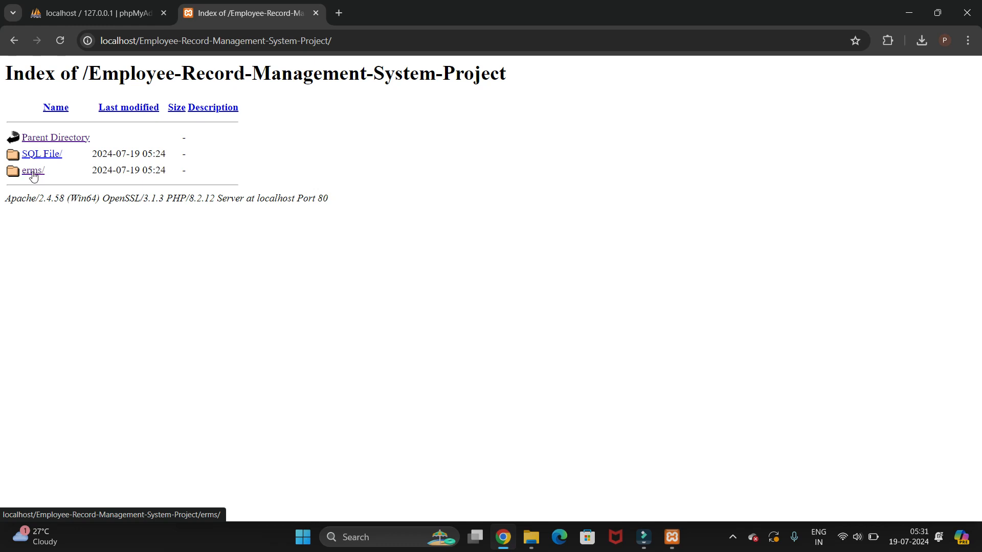
click(32, 171)
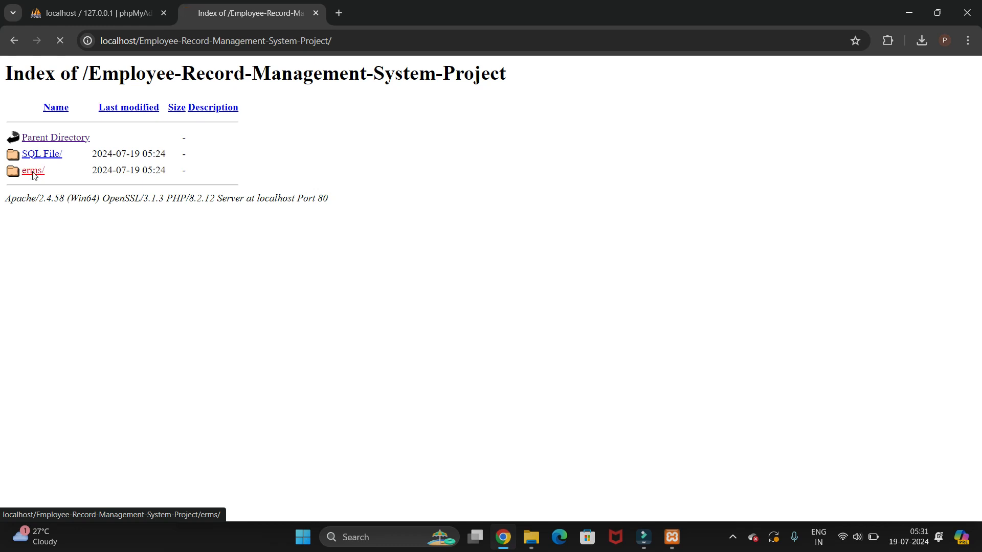
Open the erms folder to load the ERMS home page
click(31, 170)
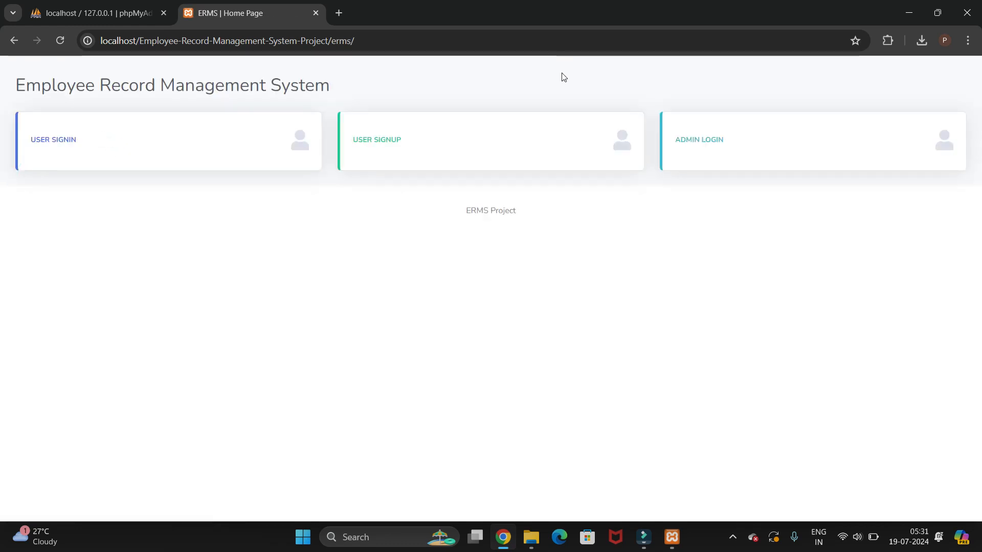
mouse_move(600, 94)
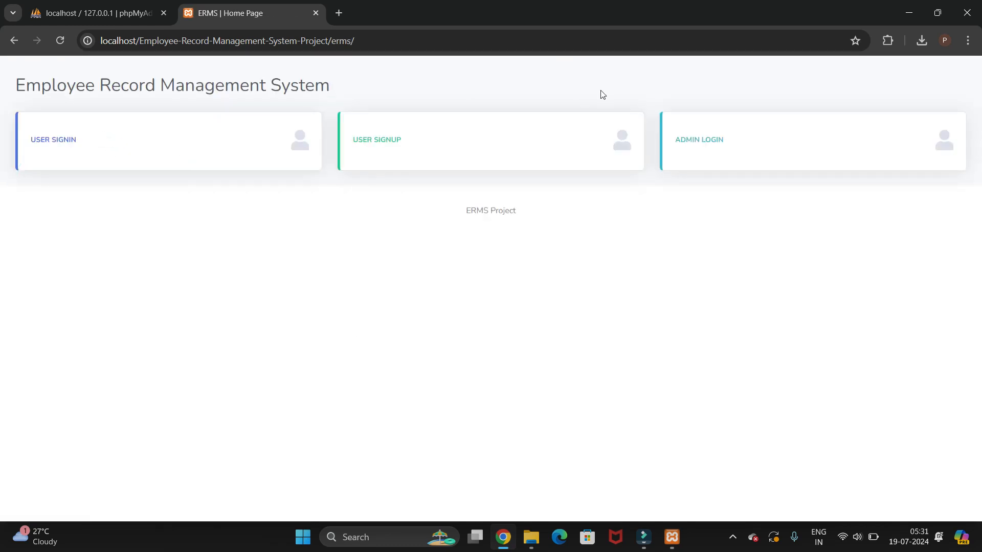
mouse_move(472, 212)
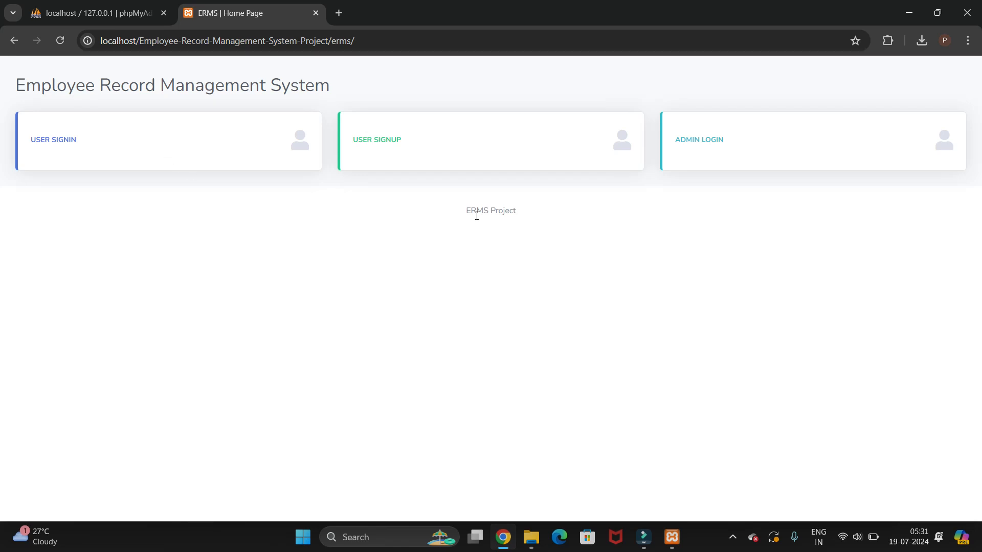
mouse_move(588, 395)
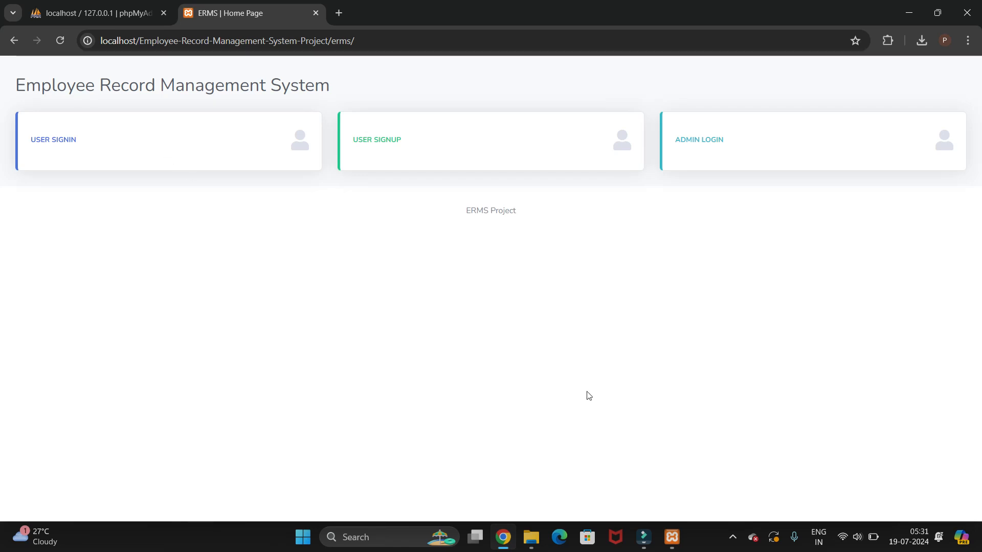